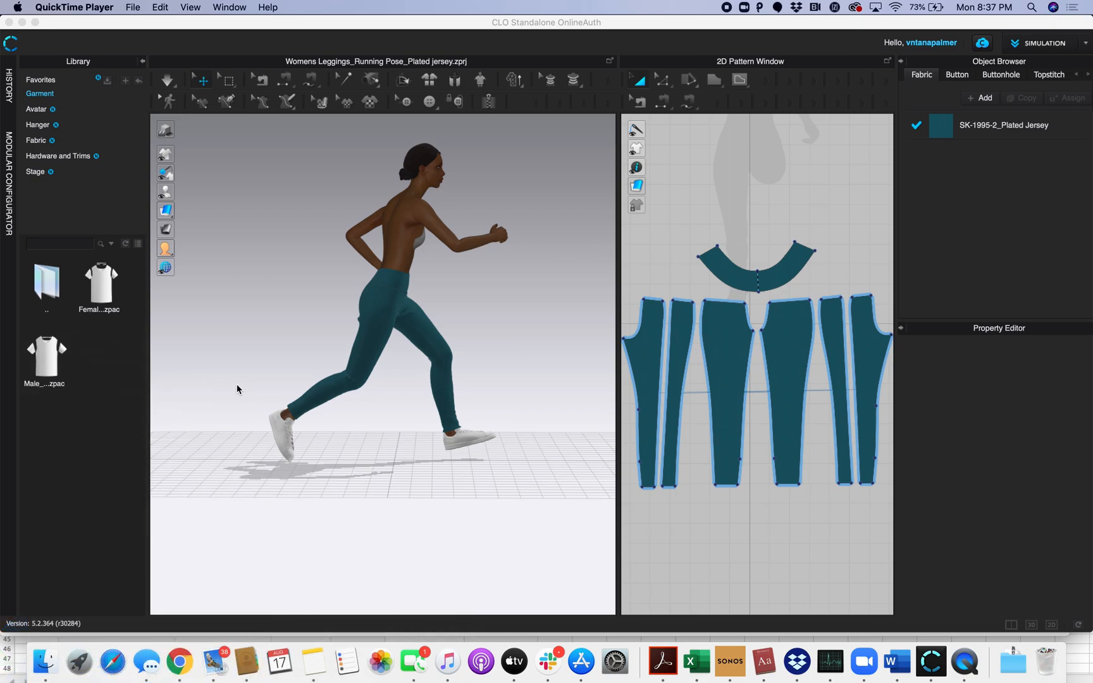
mouse_move(310, 366)
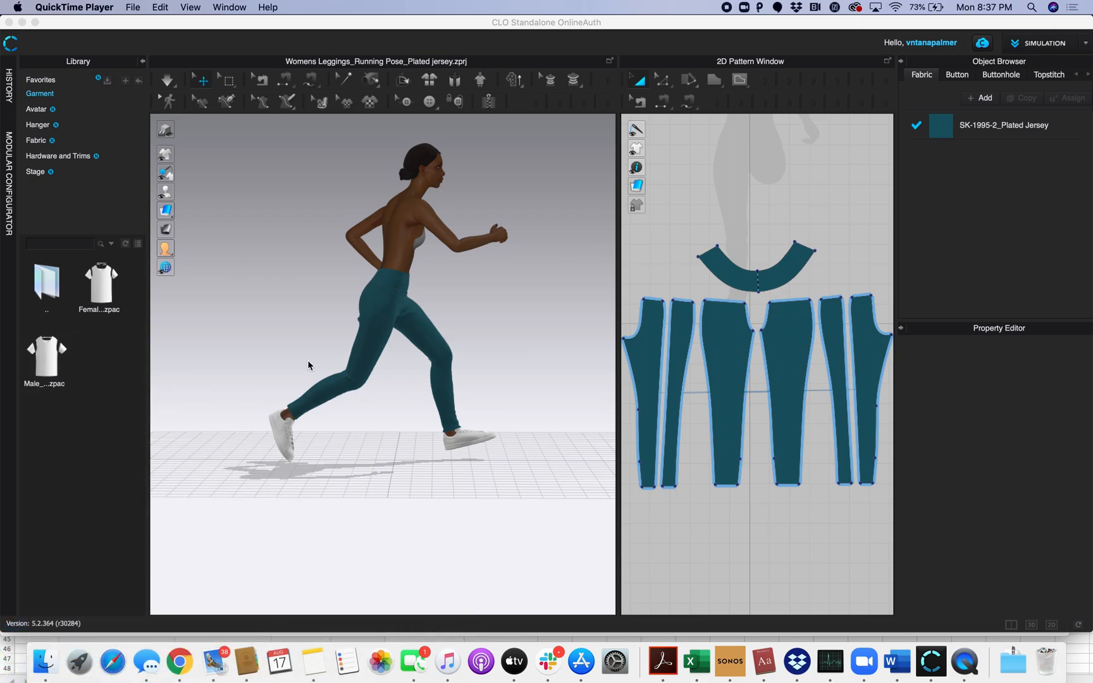
mouse_move(426, 211)
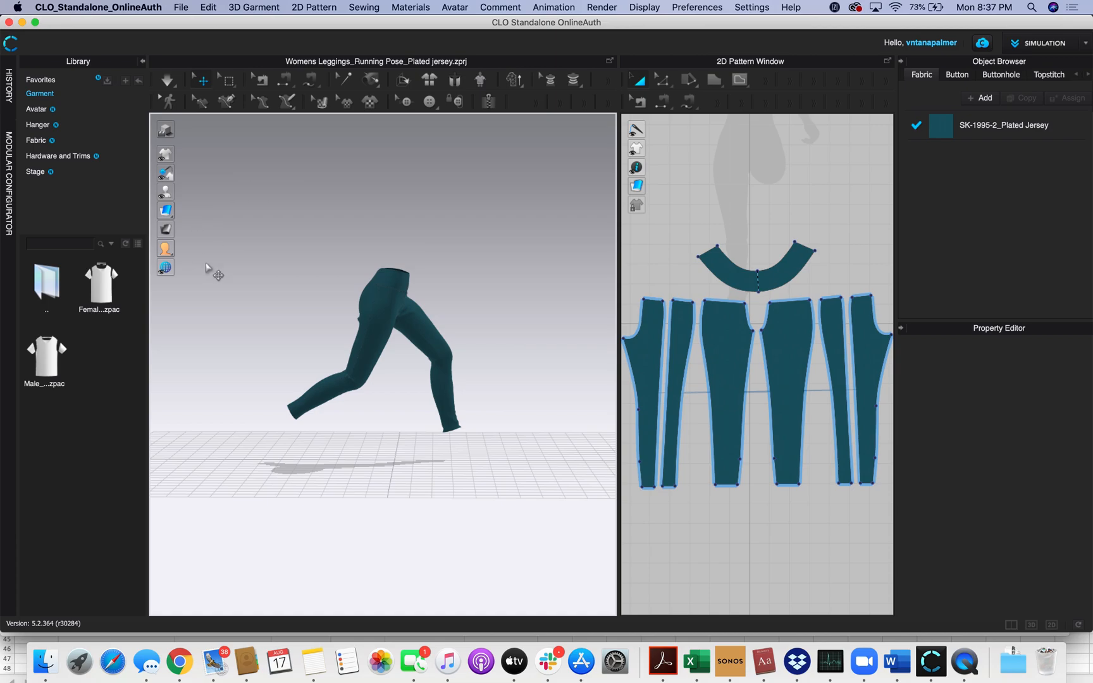
mouse_move(237, 312)
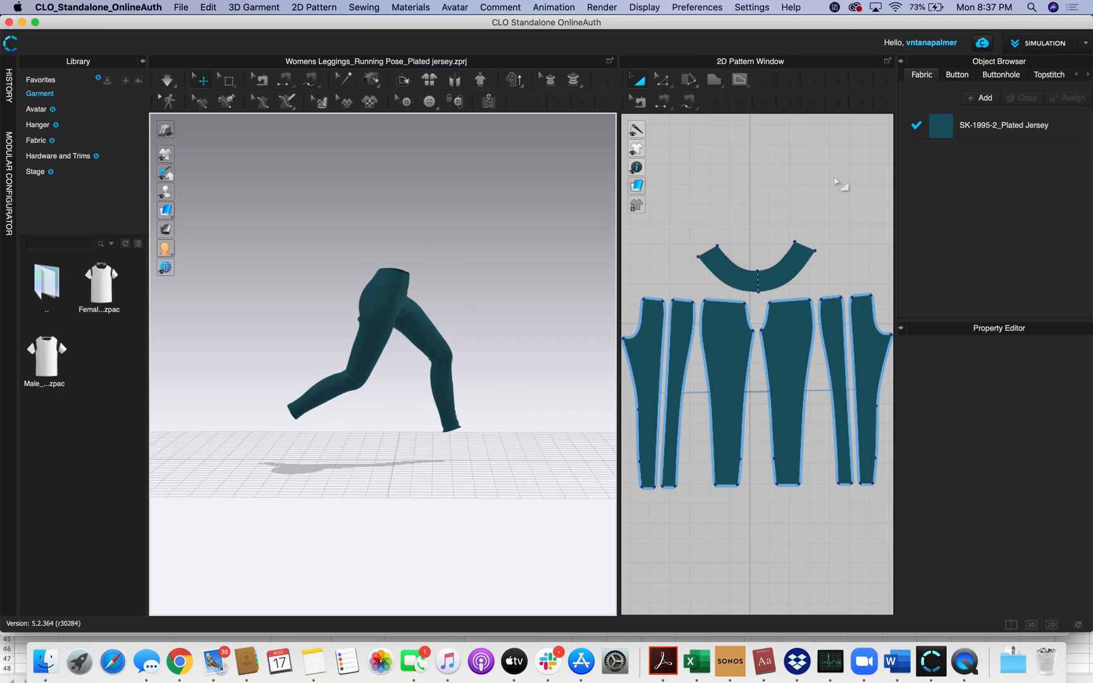
Select Topstitch 1 in the Object Browser and switch its Type from OBJ to Texture.
click(1051, 74)
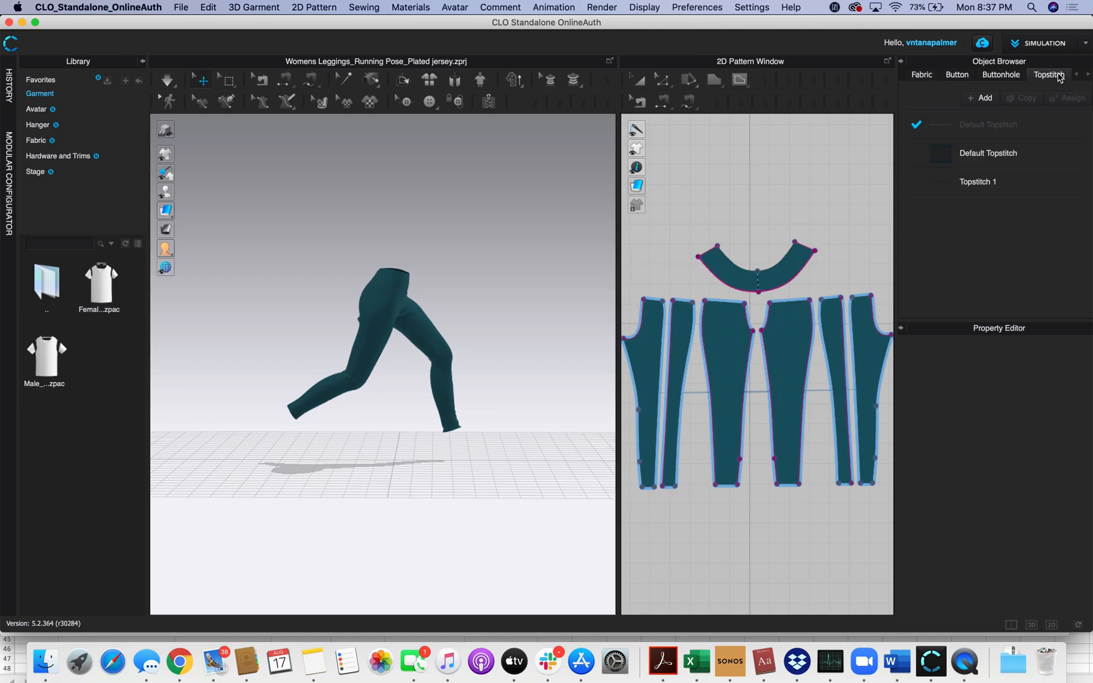
click(987, 124)
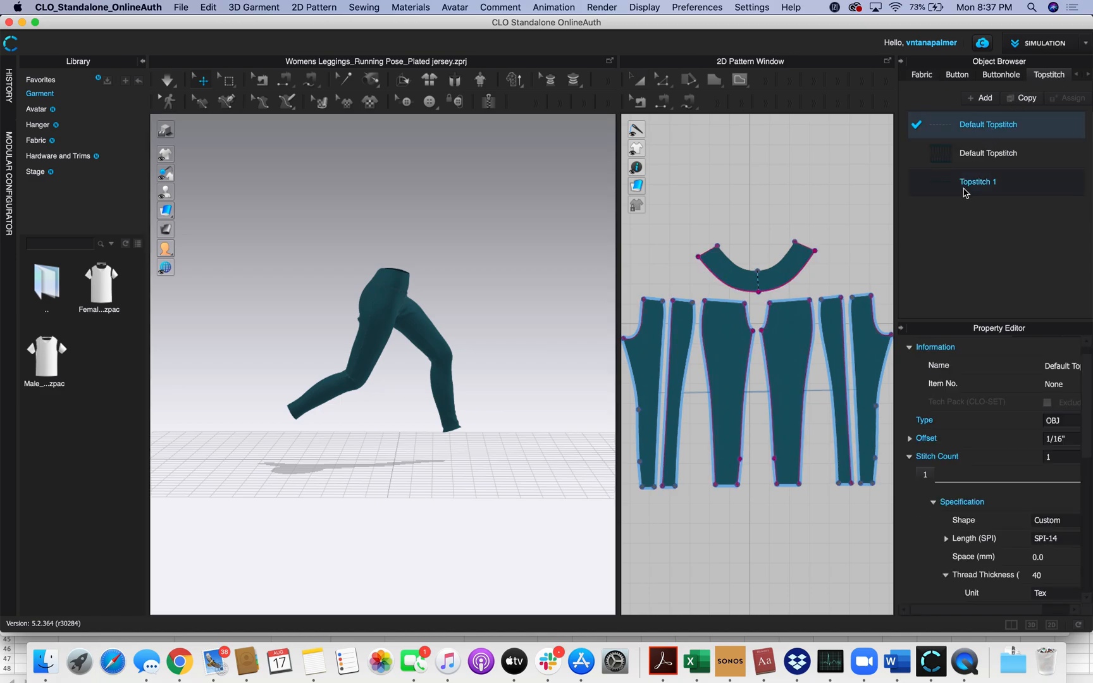
click(979, 182)
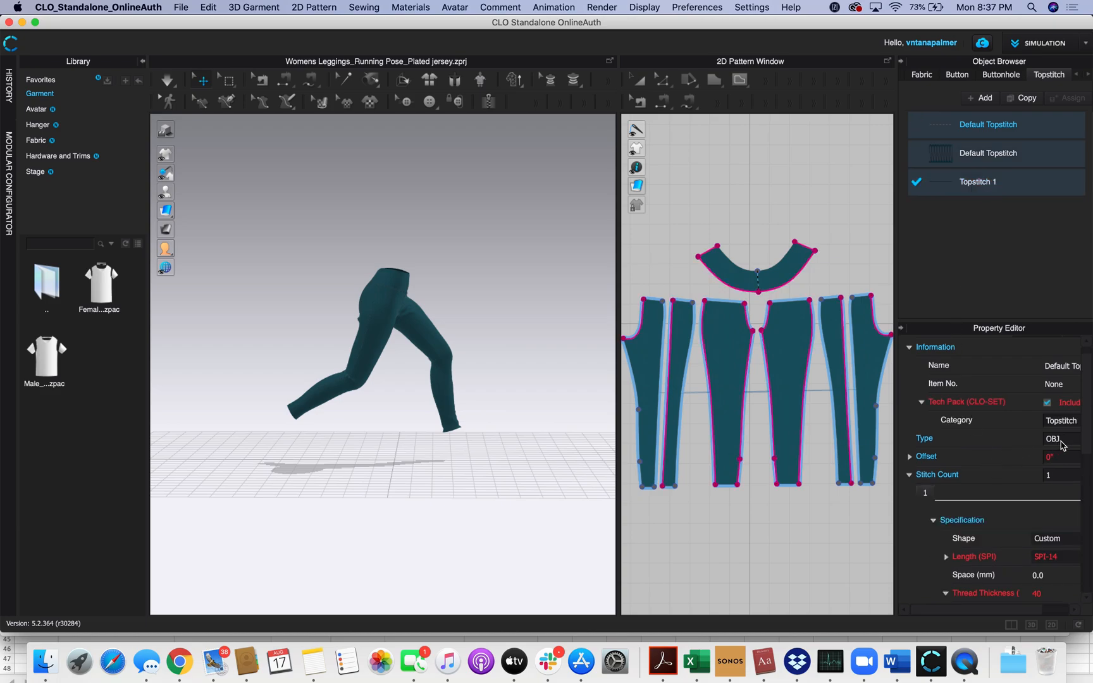
click(1052, 438)
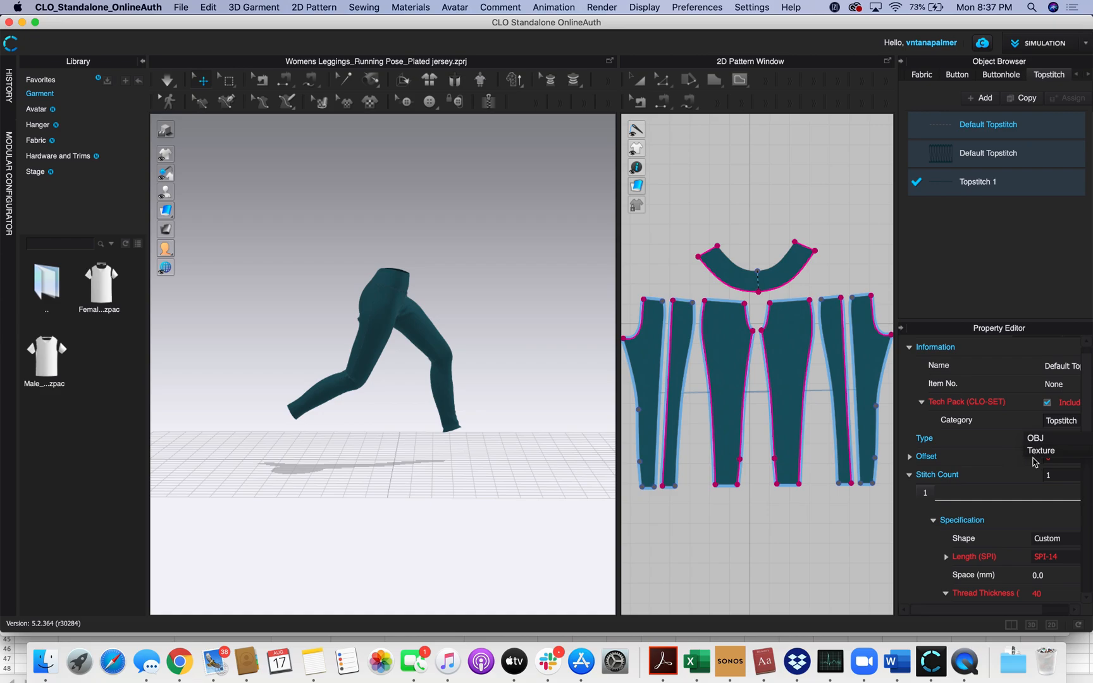
mouse_move(979, 463)
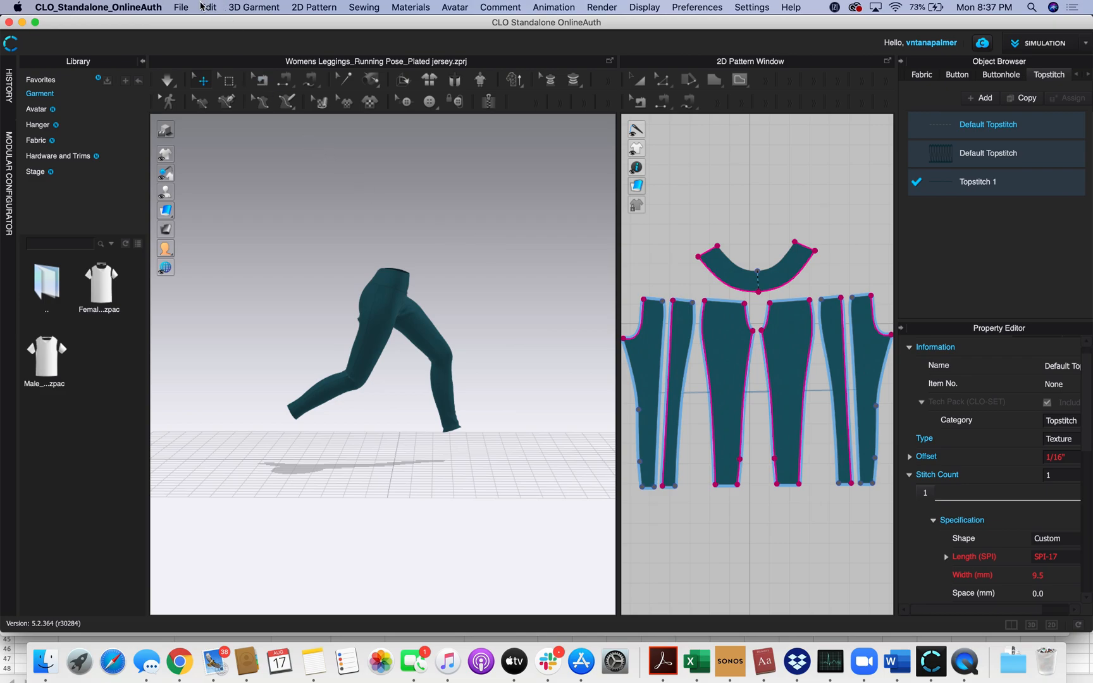
Export as glTF 2.0 (GLB) named Leggings into Downloads > Instructional Clo Files.
click(184, 7)
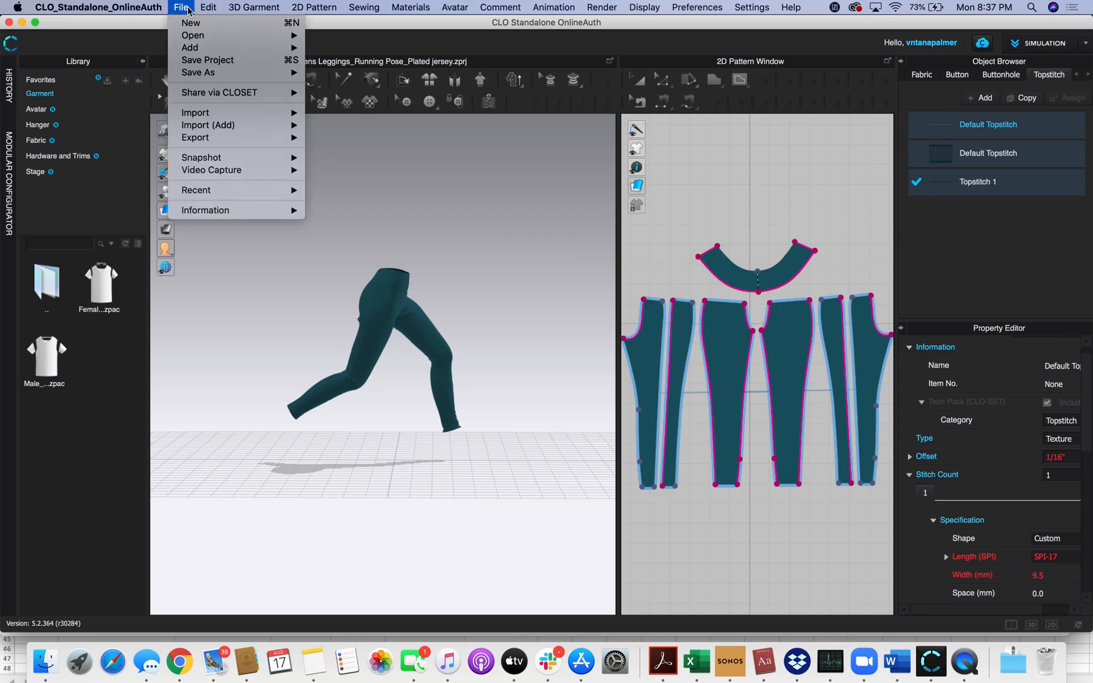
mouse_move(195, 138)
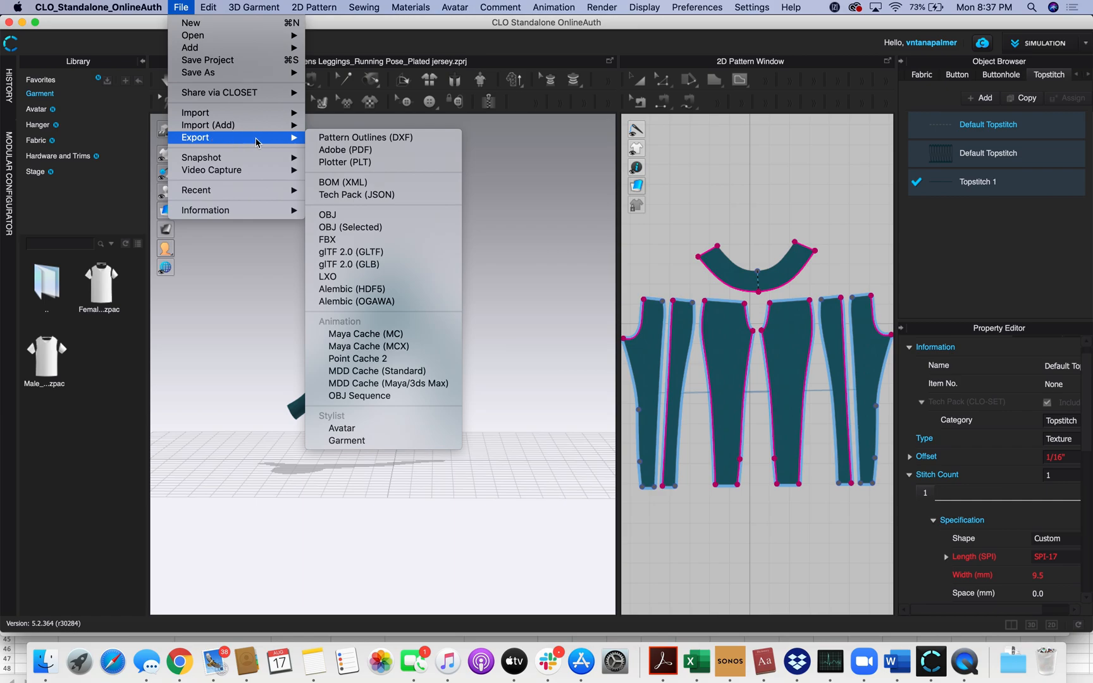
mouse_move(342, 263)
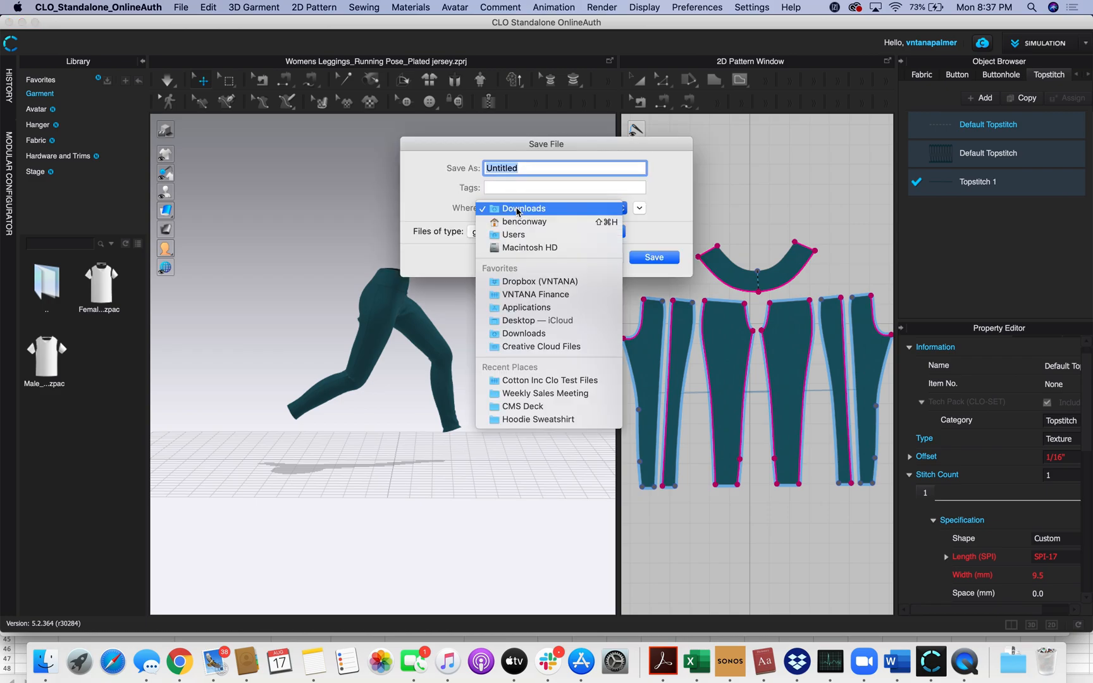
click(524, 208)
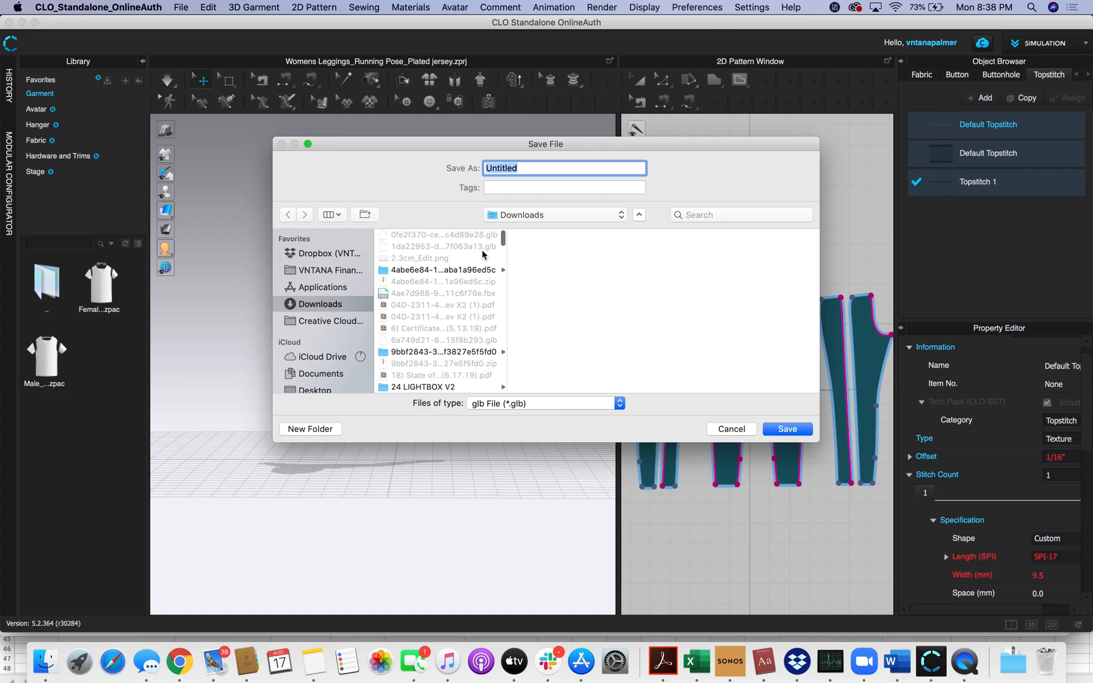
click(329, 215)
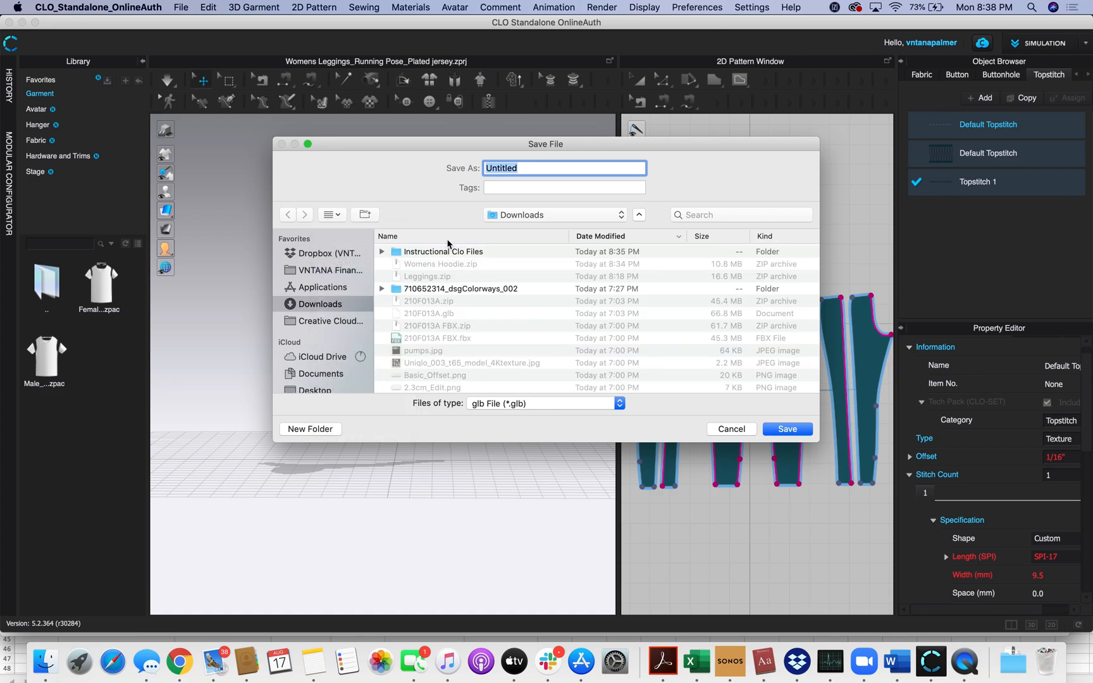
double_click(443, 252)
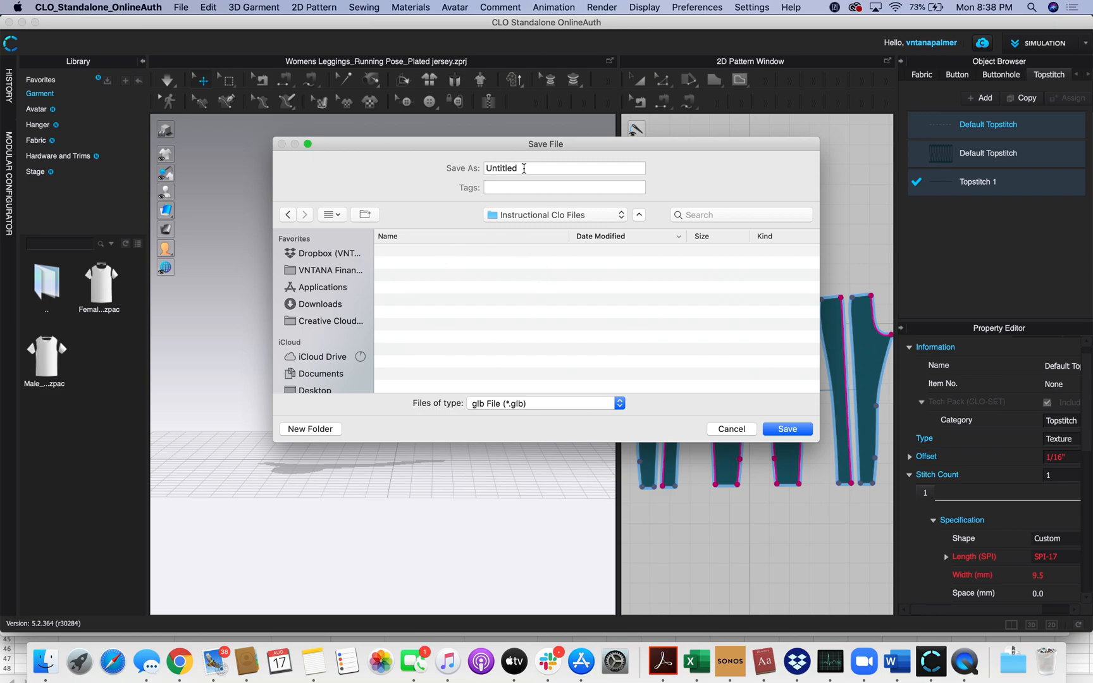
text(Leggoin)
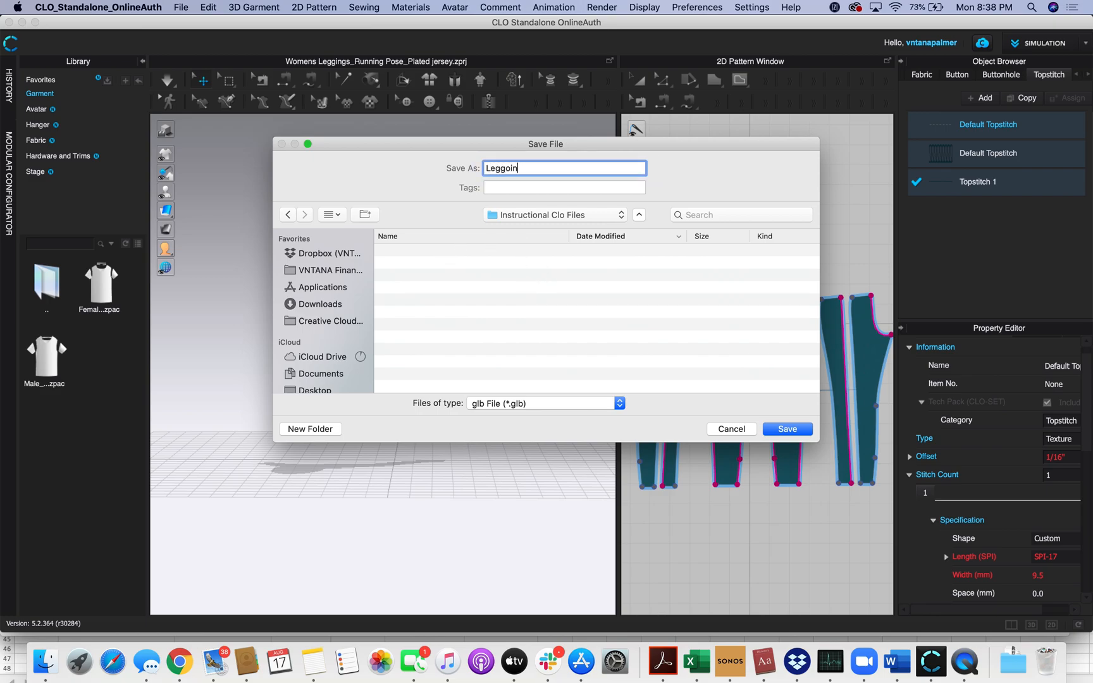
click(787, 429)
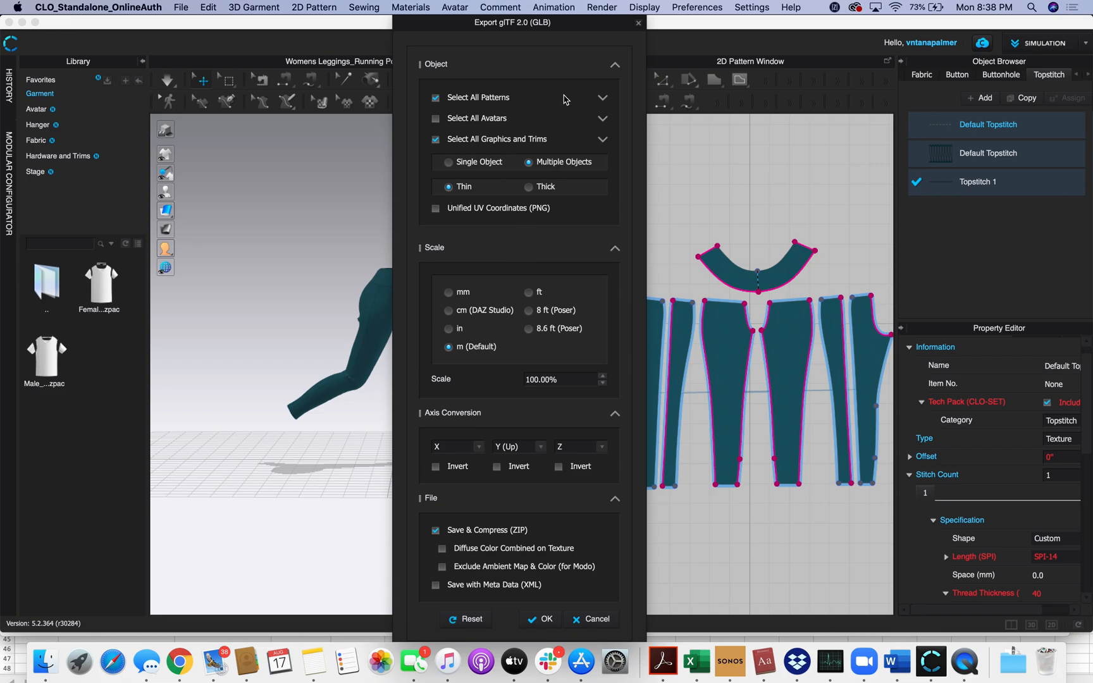
mouse_move(609, 147)
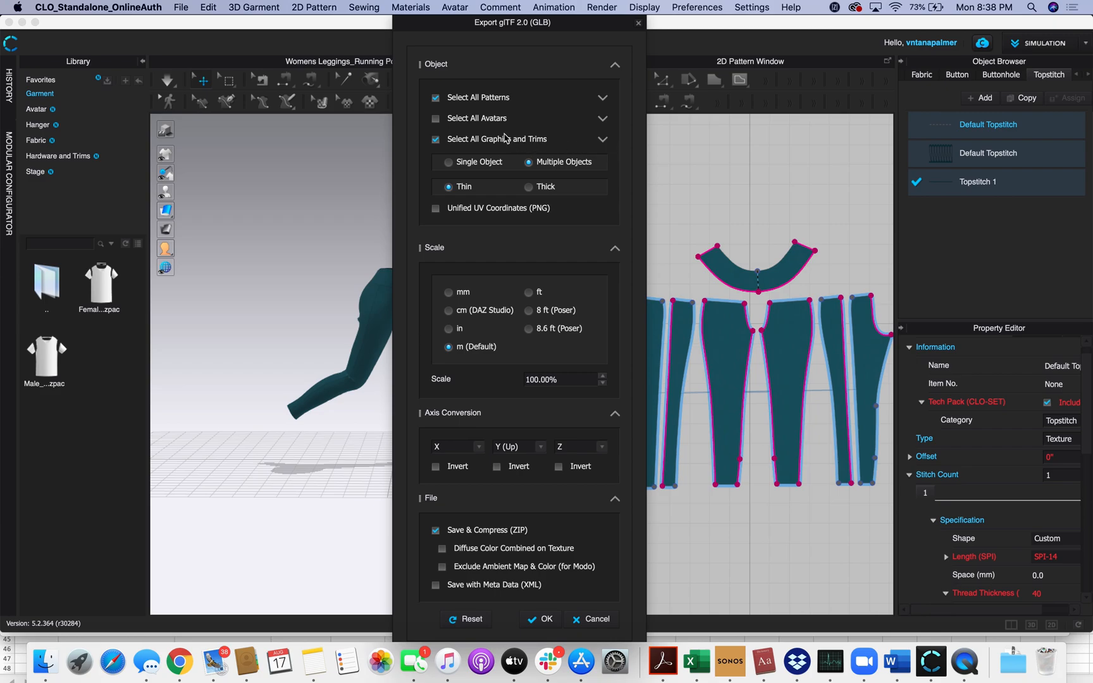
mouse_move(547, 139)
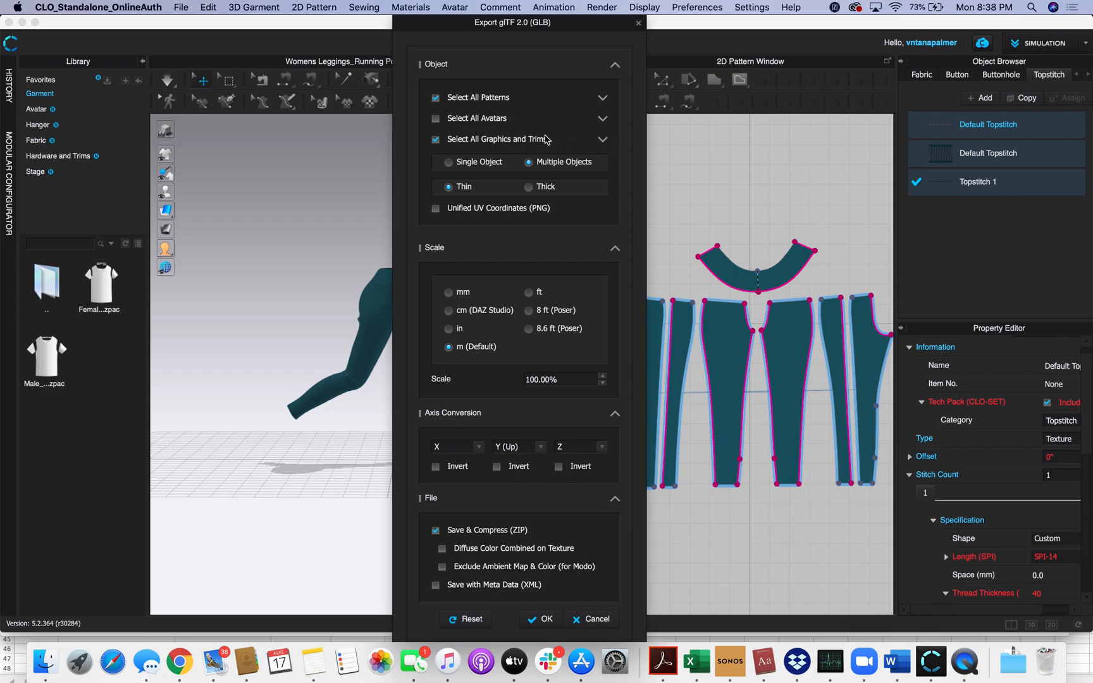
Set the GLB export to Multiple Objects, Thick, m (Default), zipped, and confirm with OK.
click(602, 139)
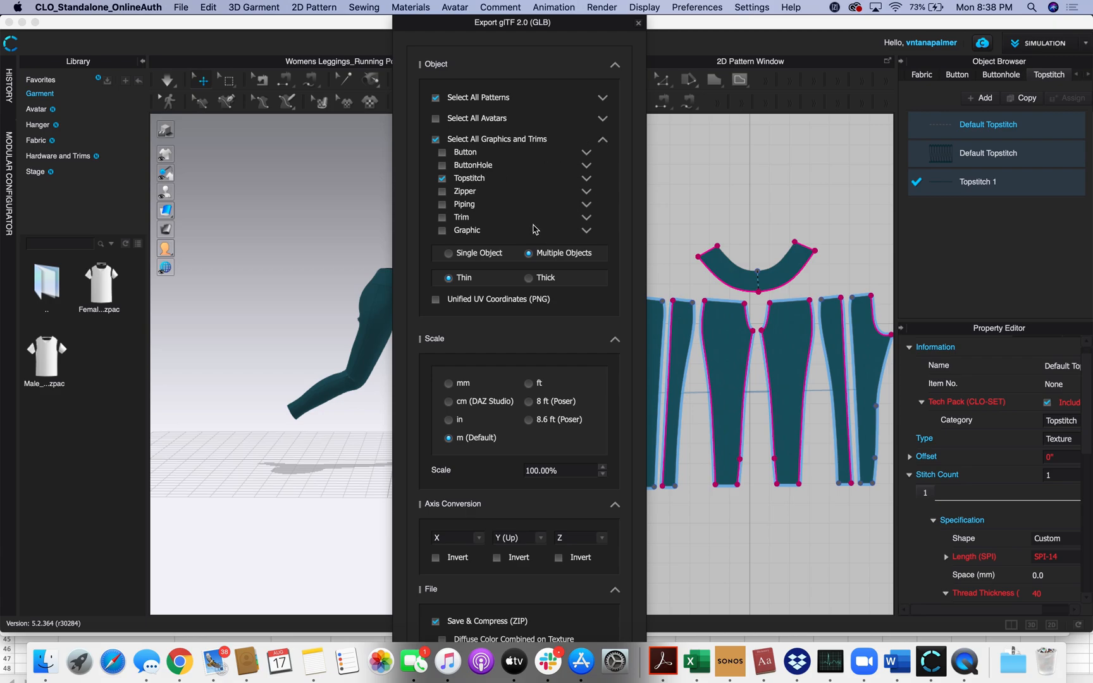
mouse_move(513, 225)
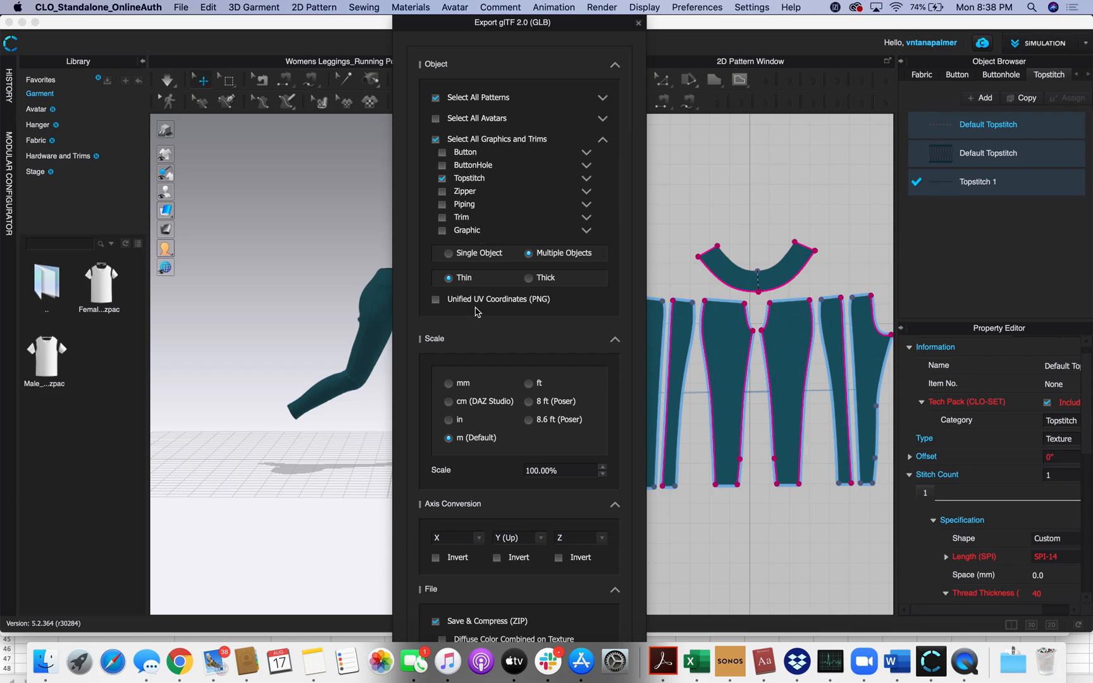
mouse_move(577, 261)
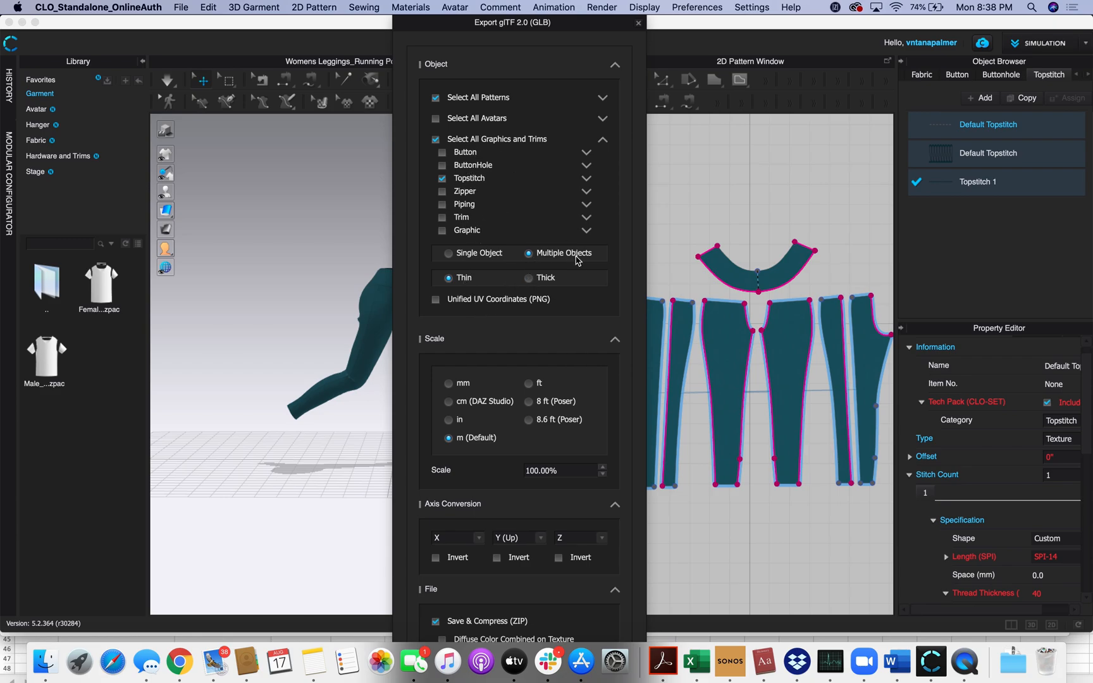
click(602, 118)
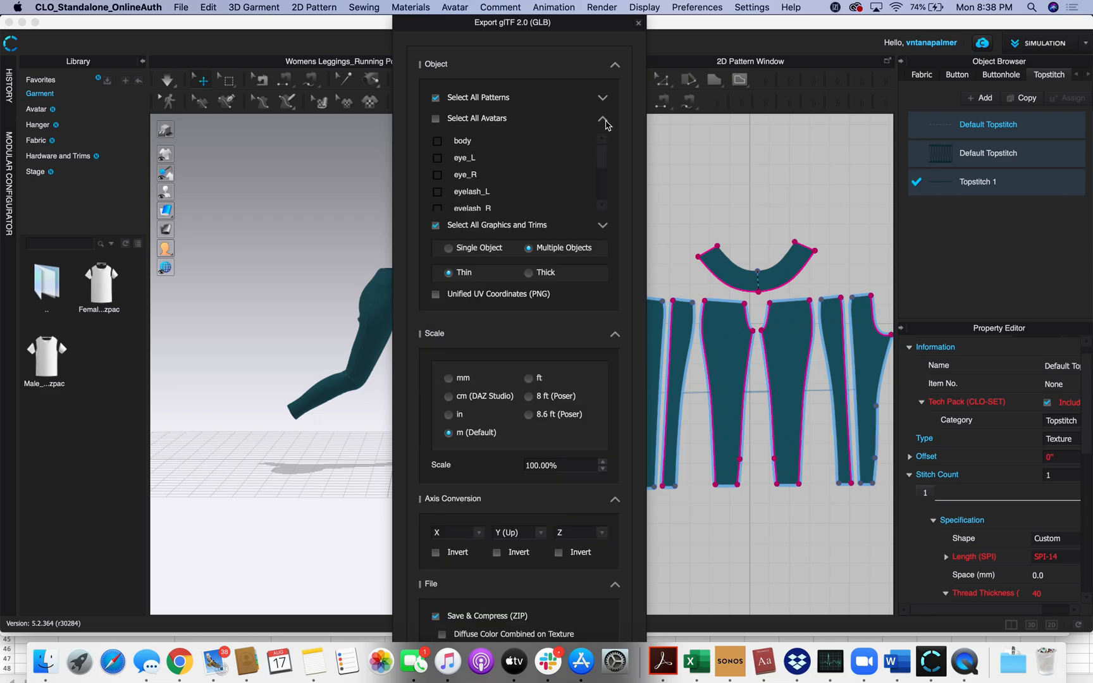
click(602, 120)
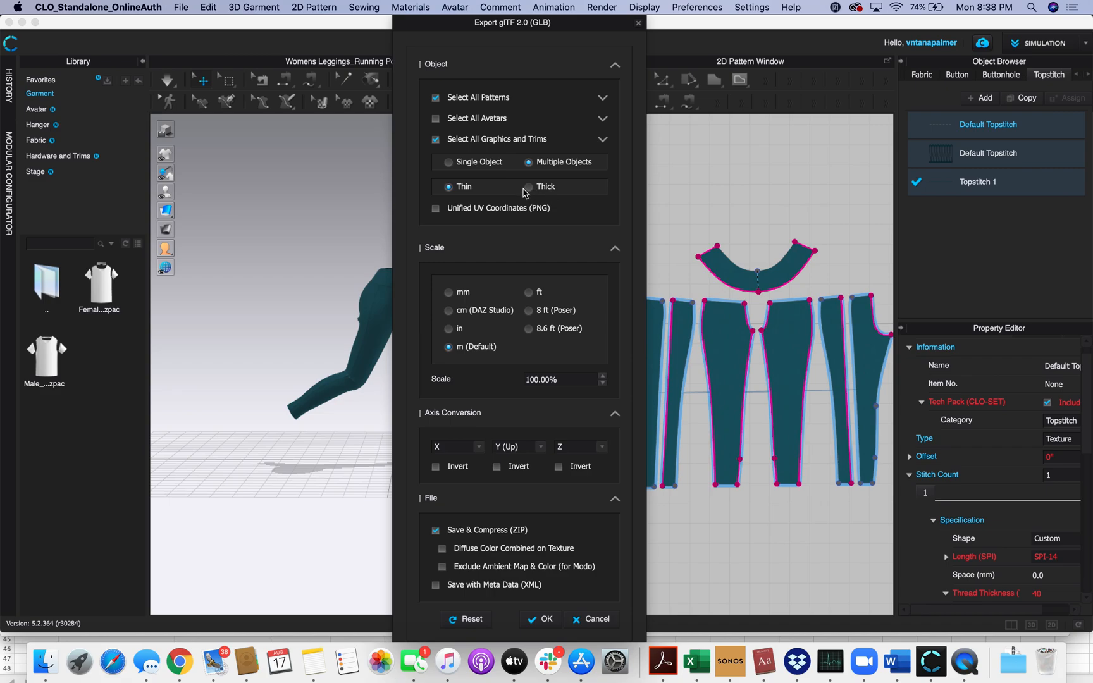
click(529, 187)
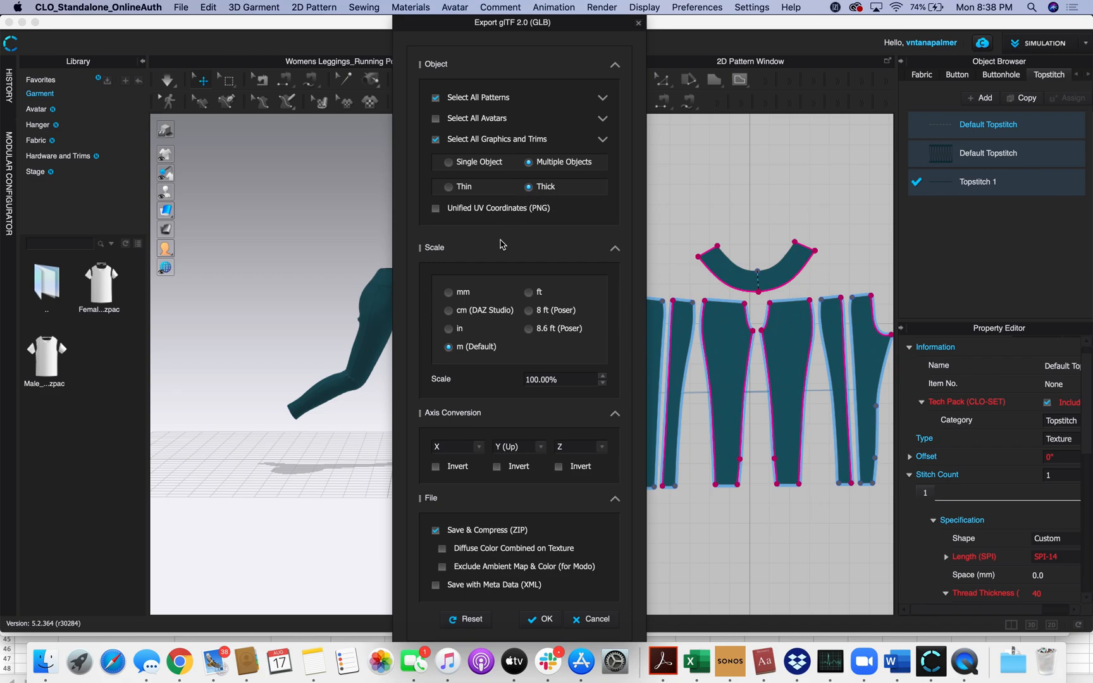
mouse_move(427, 225)
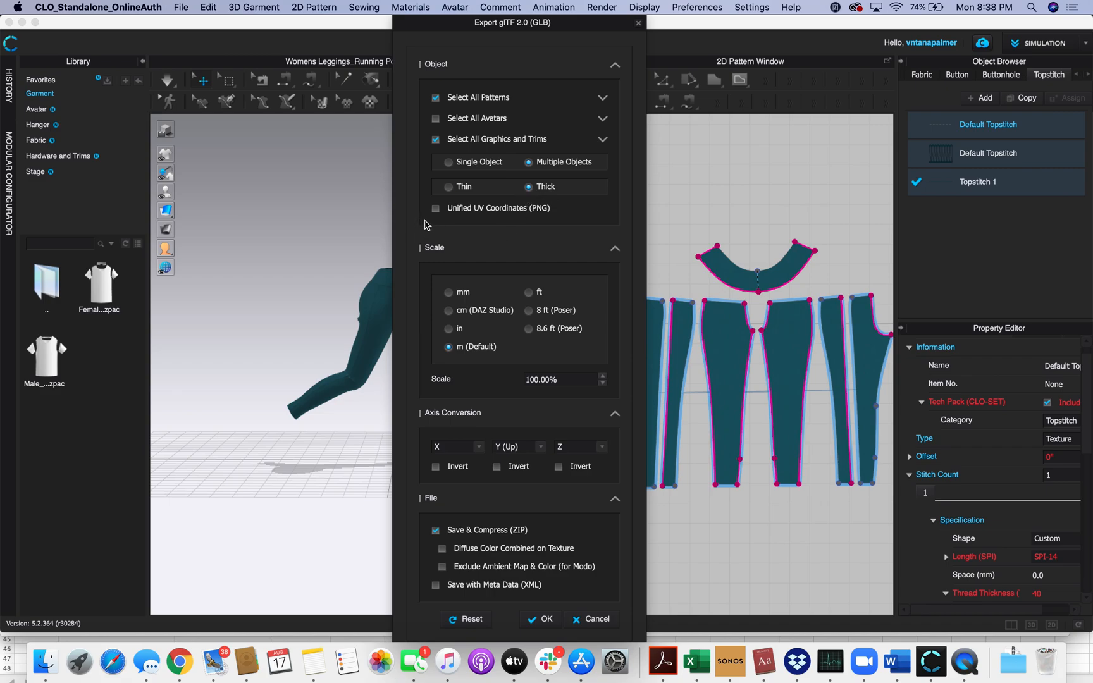
mouse_move(505, 229)
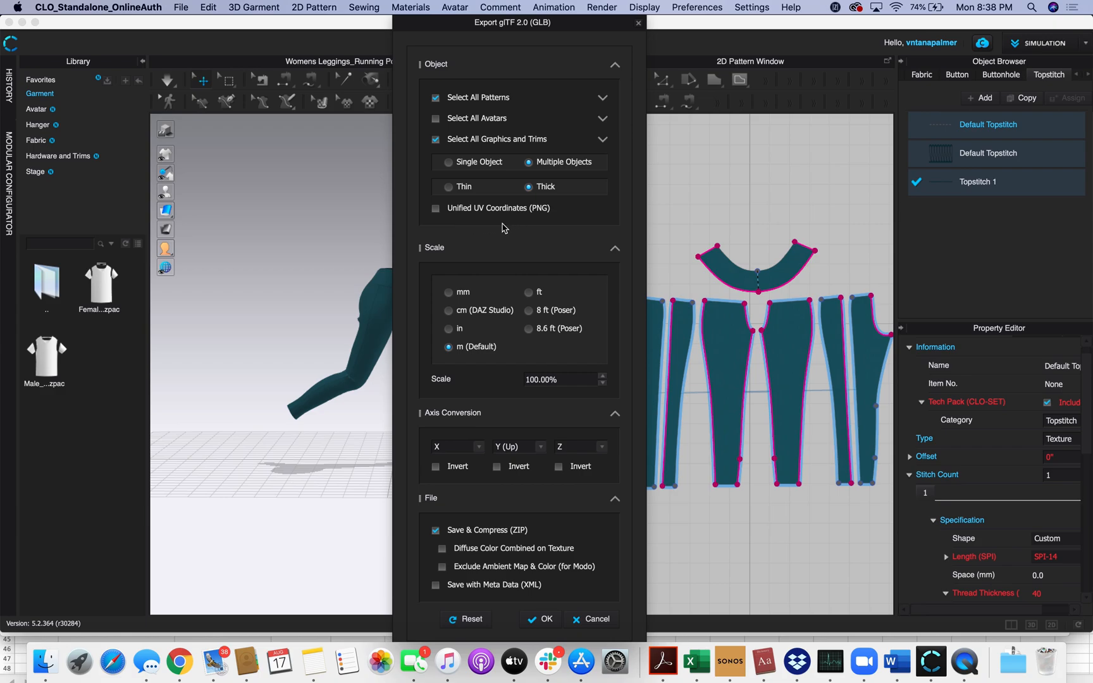
mouse_move(452, 277)
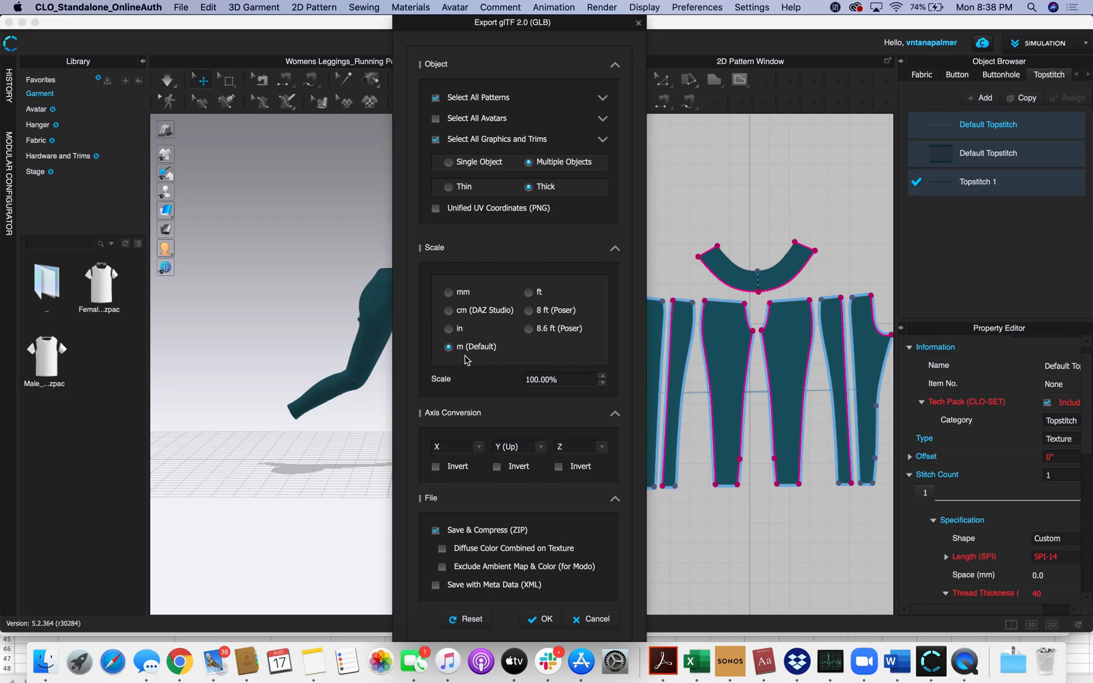
mouse_move(514, 491)
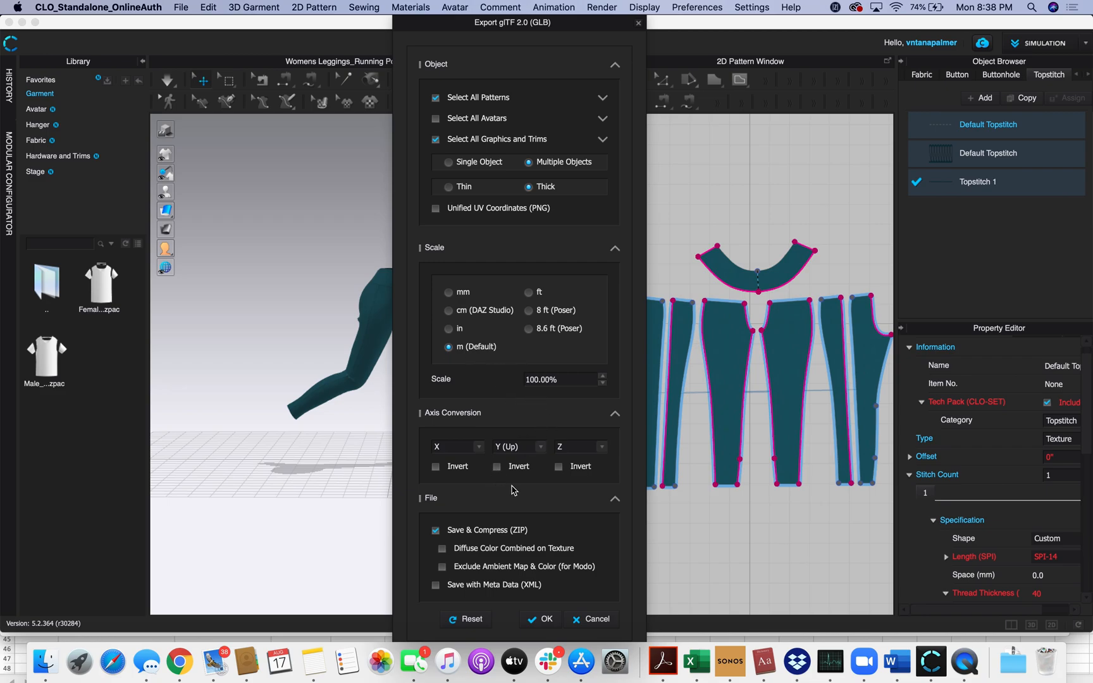
click(517, 446)
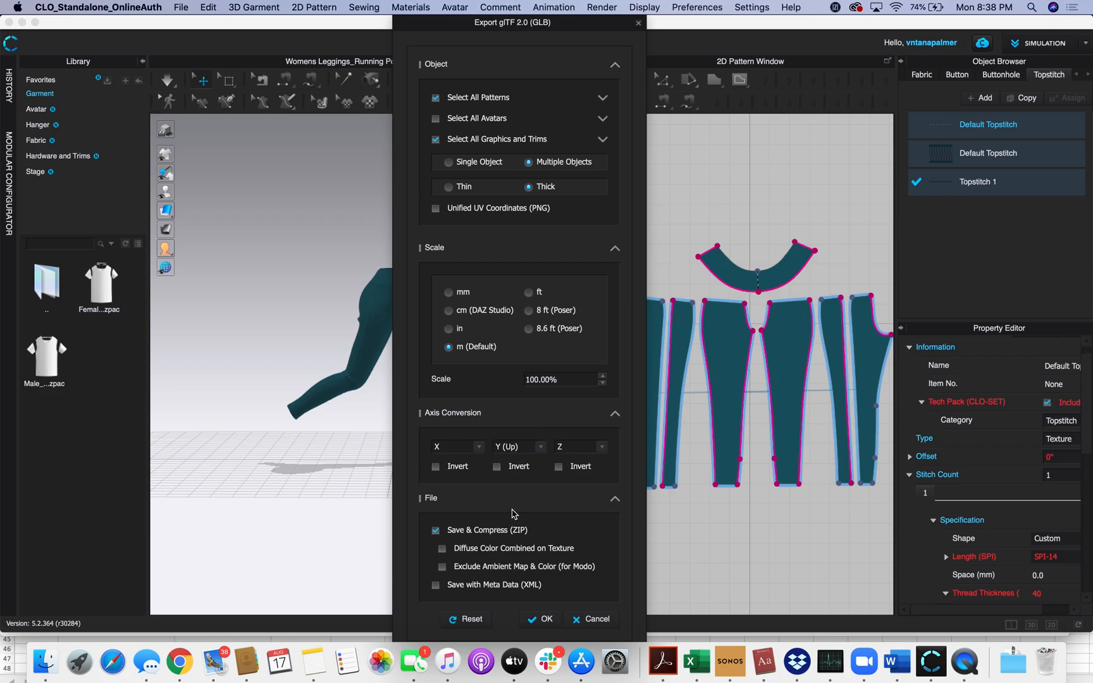
mouse_move(470, 543)
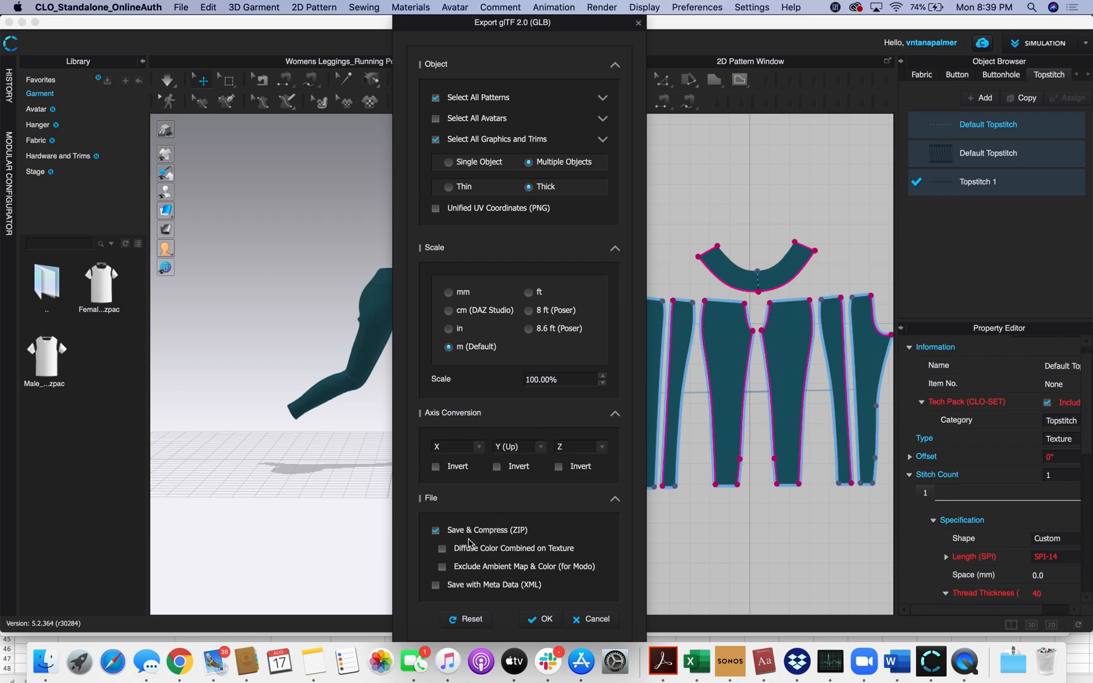
mouse_move(522, 557)
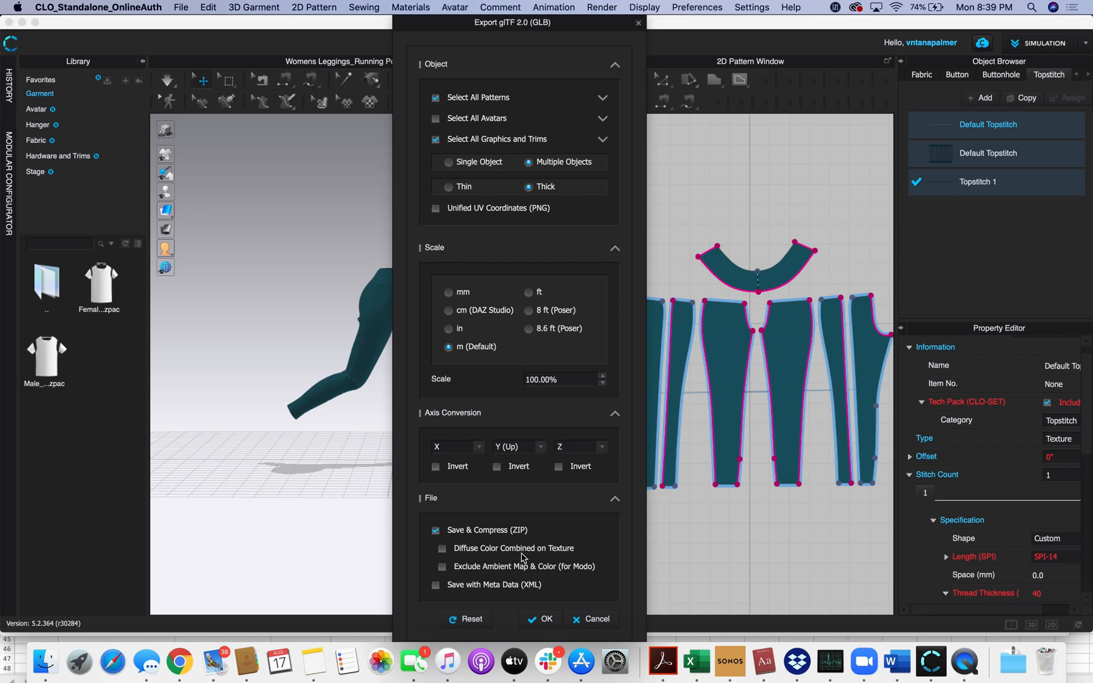
mouse_move(521, 595)
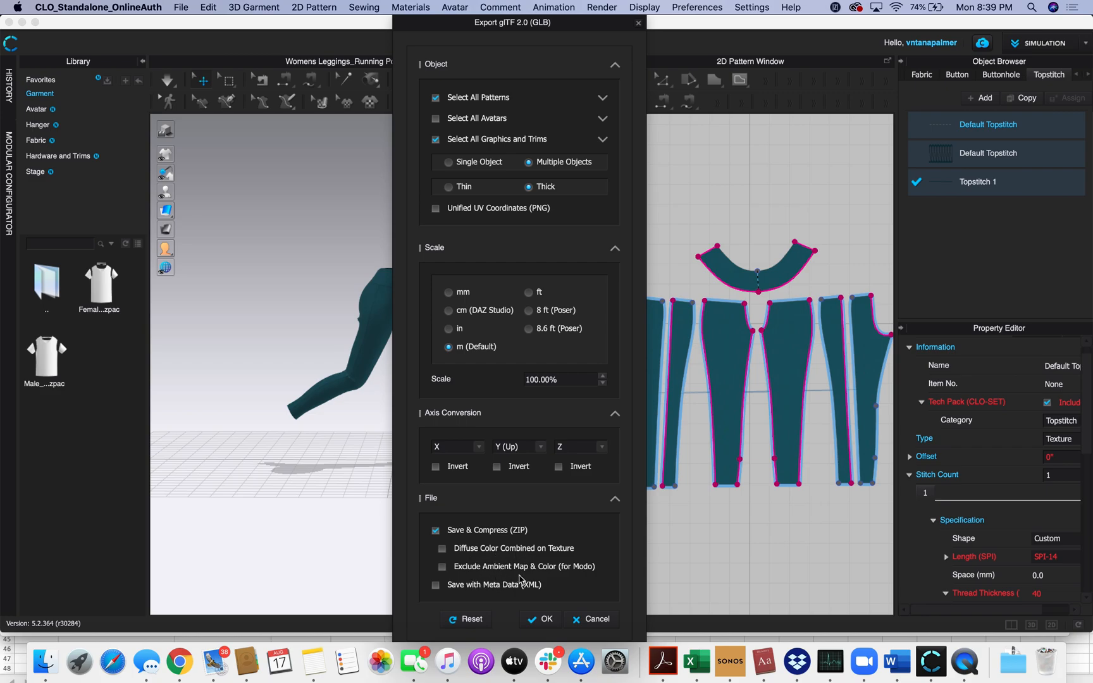
mouse_move(532, 575)
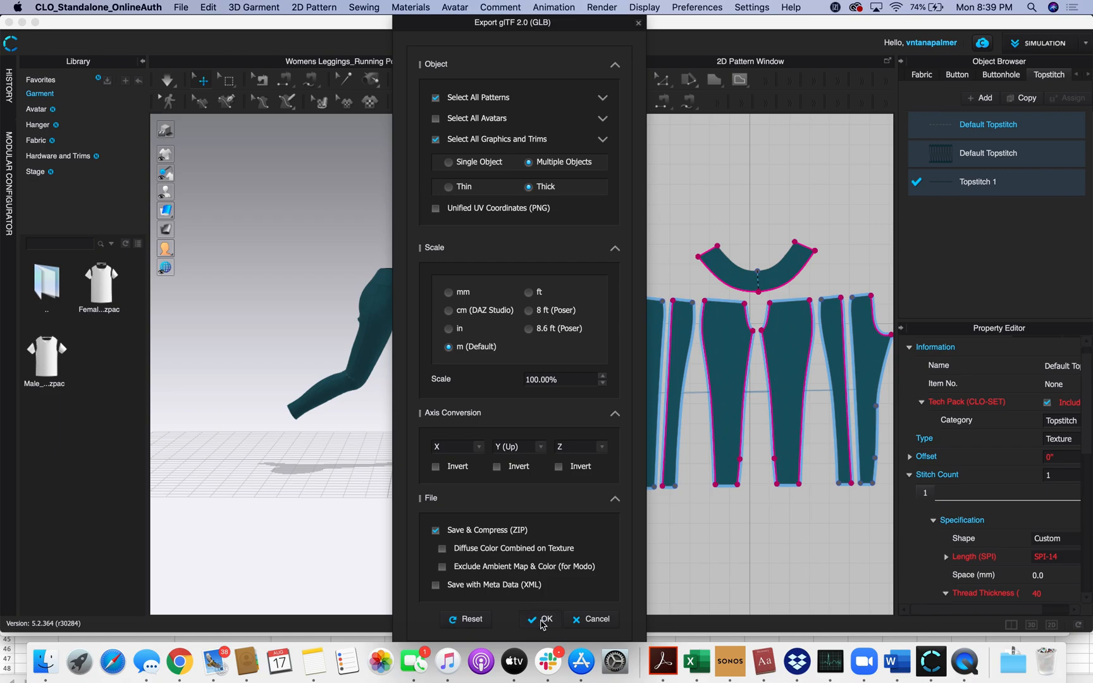
click(542, 618)
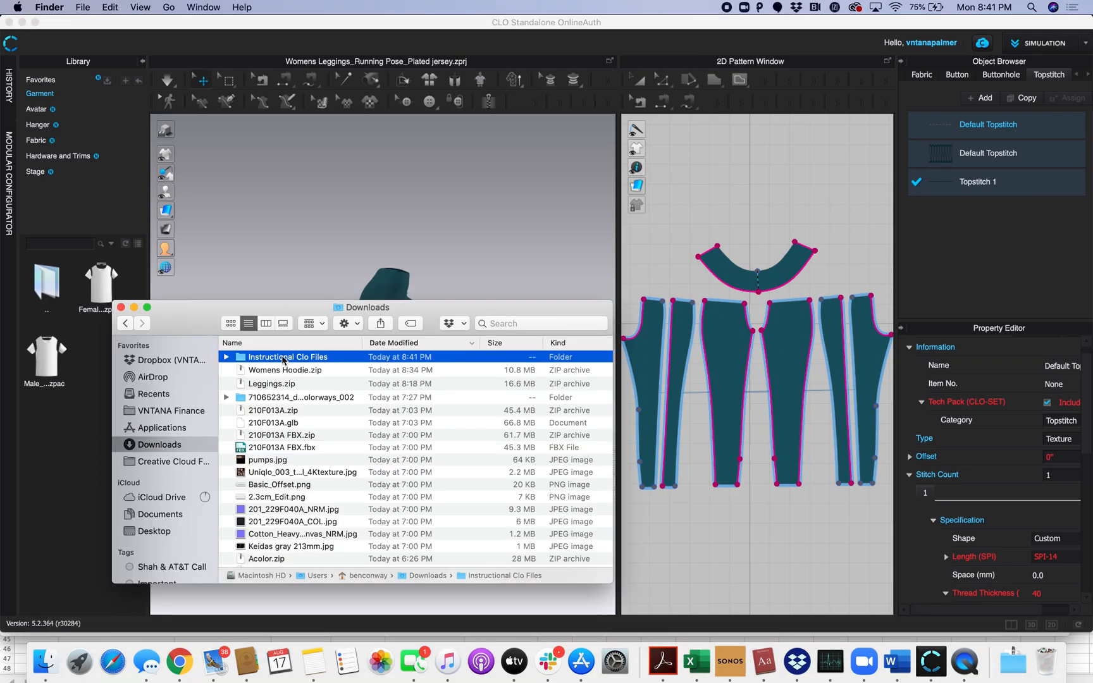
Open the Instructional Clo Files folder in Finder to reveal Leggings.zip.
double_click(287, 357)
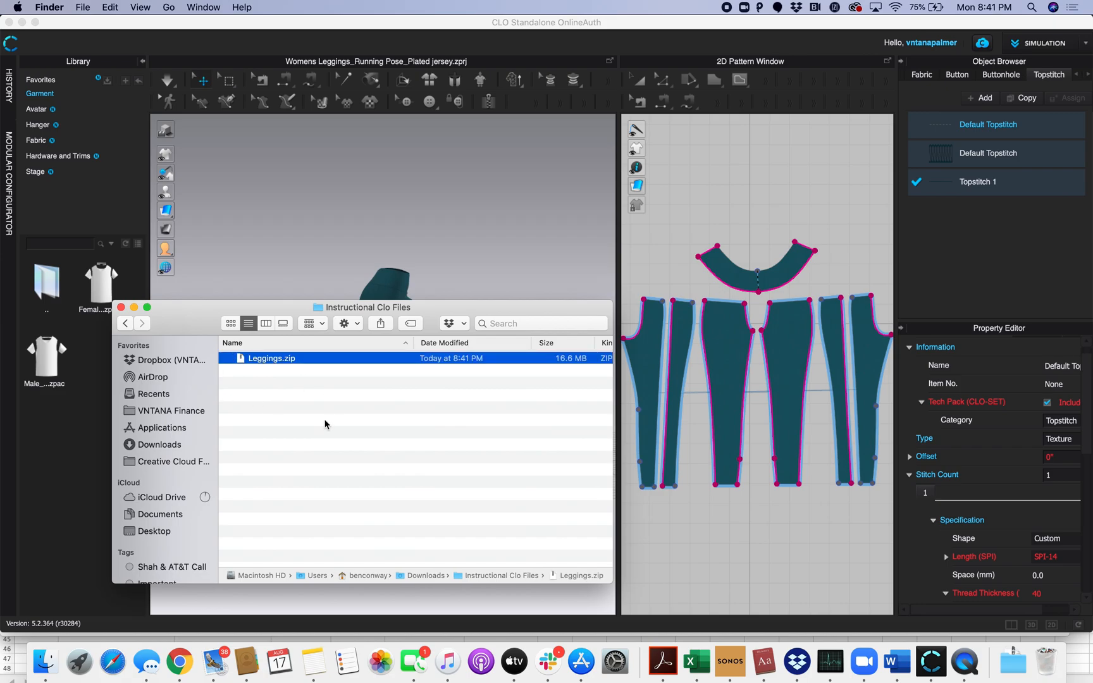
mouse_move(287, 369)
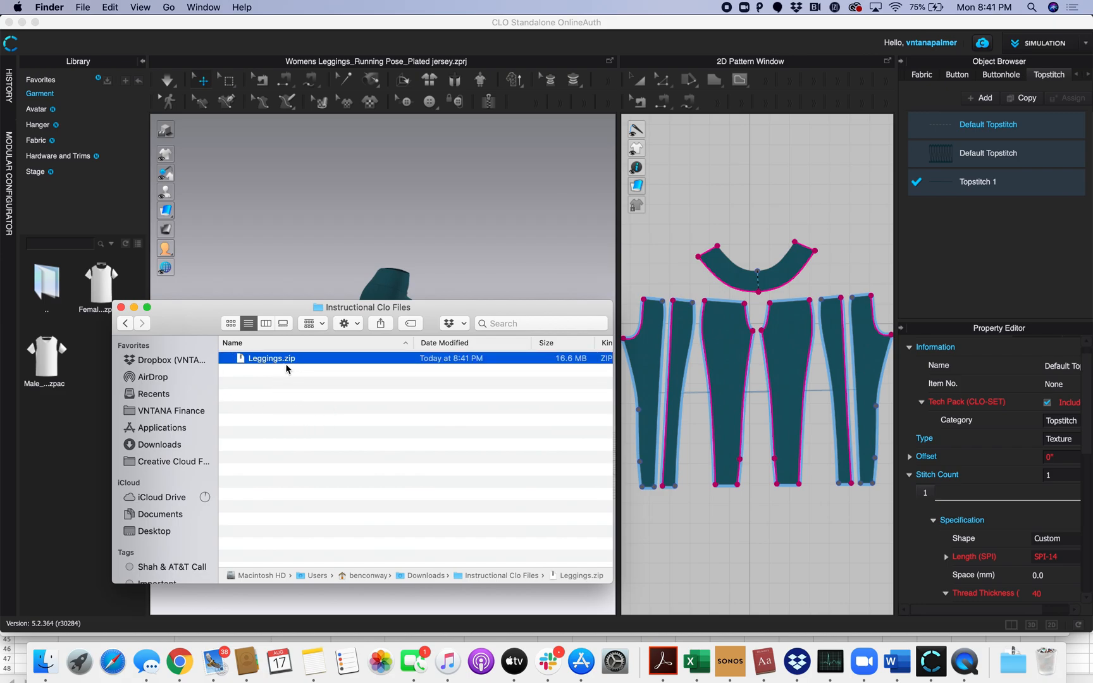
mouse_move(284, 393)
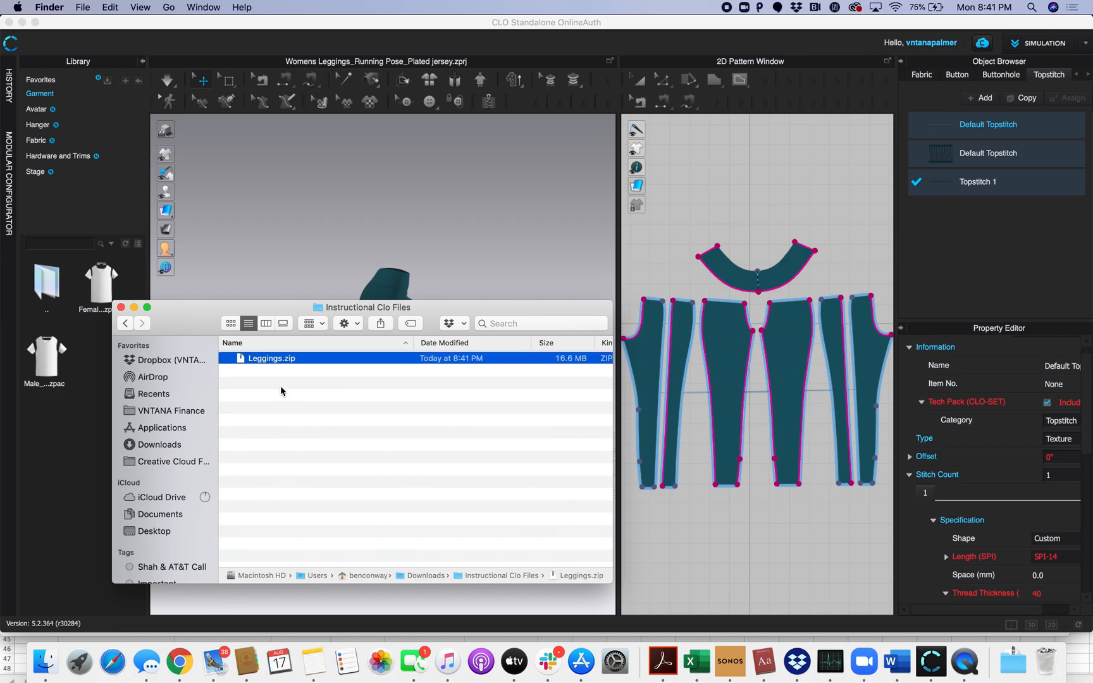